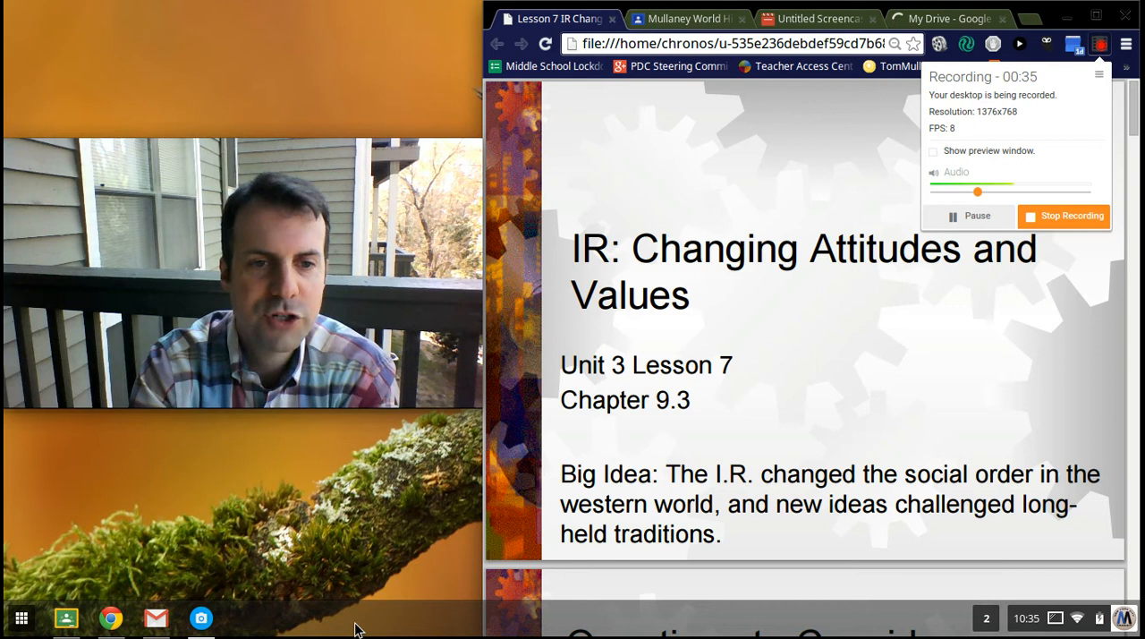
pyautogui.moveTo(572, 448)
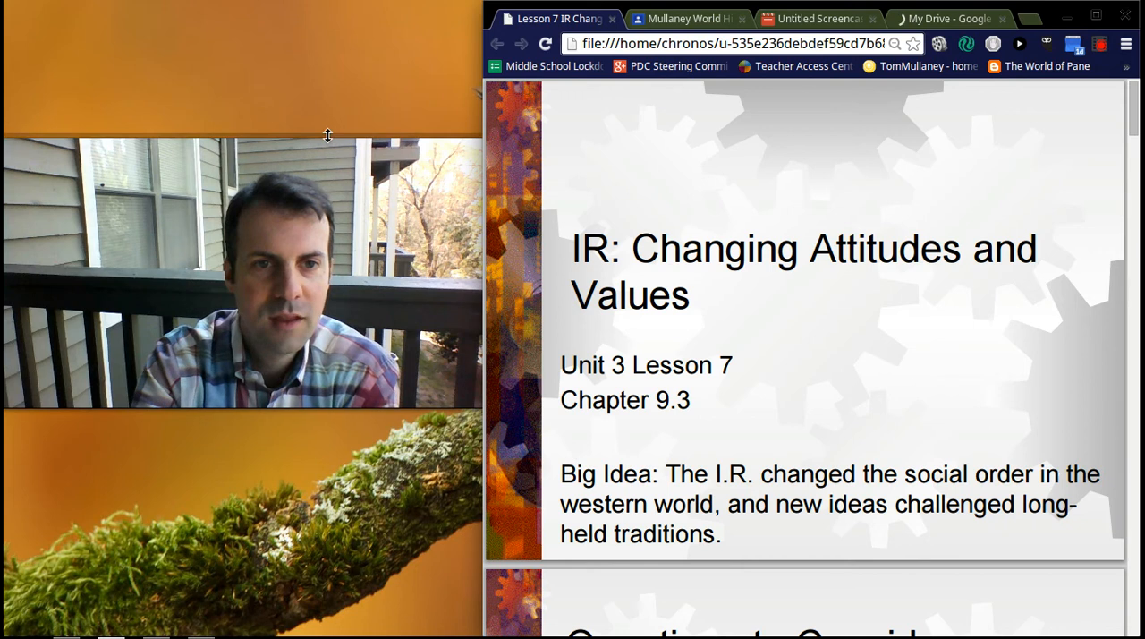
pyautogui.moveTo(377, 528)
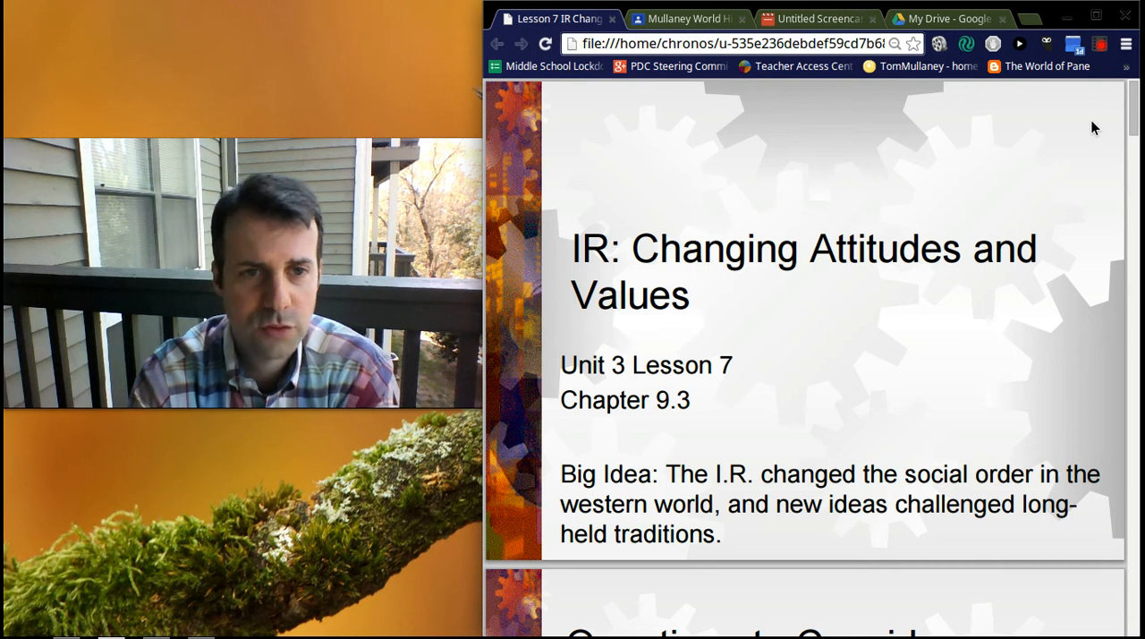
pyautogui.moveTo(689, 18)
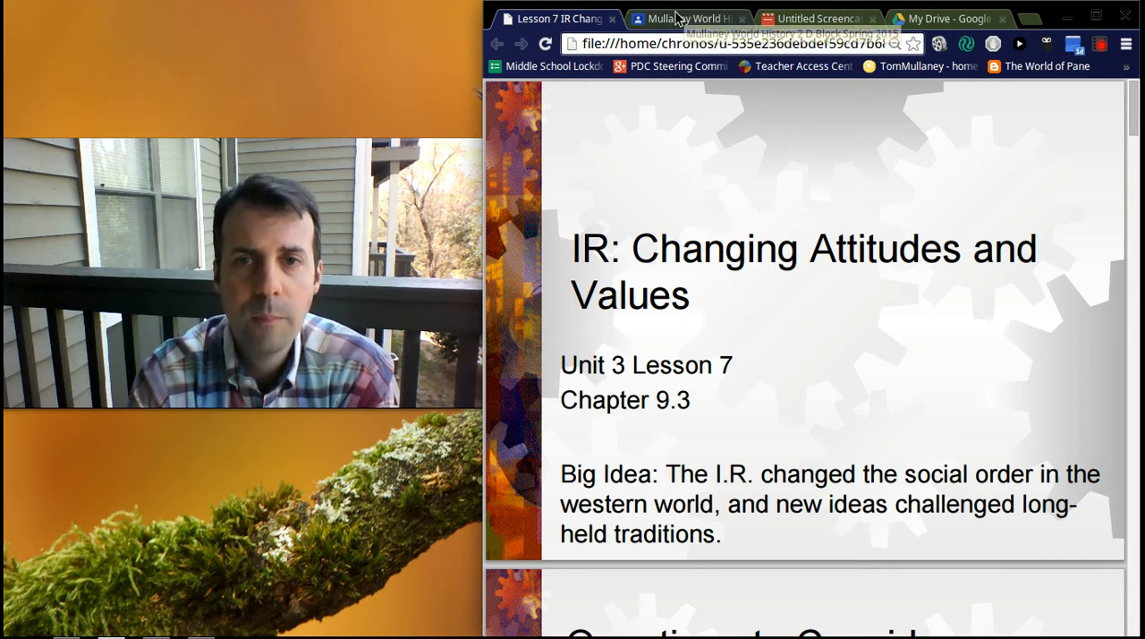
# Step: Show the Unit 3 Lesson 7 Guided Notes post in the Mullaney World History stream (18 done, 8 not)
pyautogui.click(688, 18)
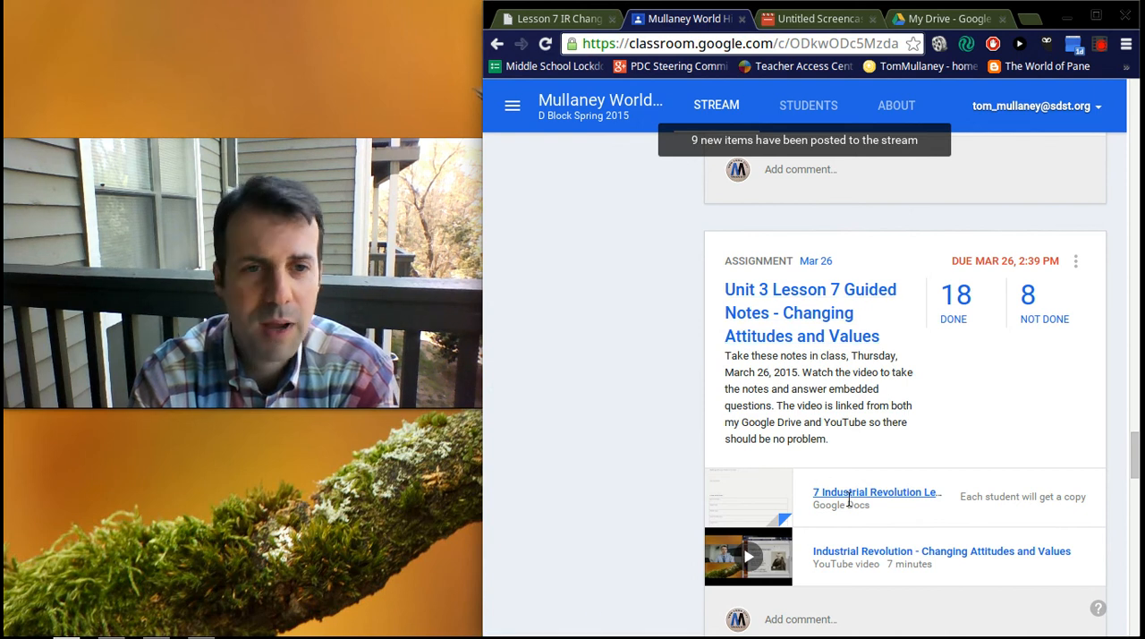
pyautogui.moveTo(640, 510)
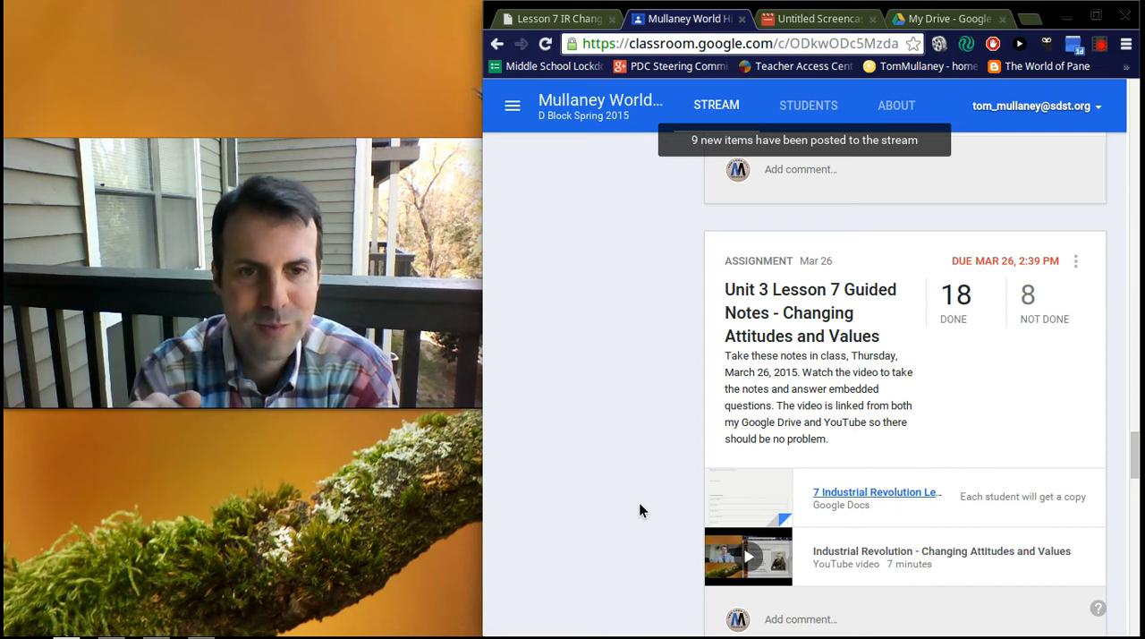
pyautogui.moveTo(875, 498)
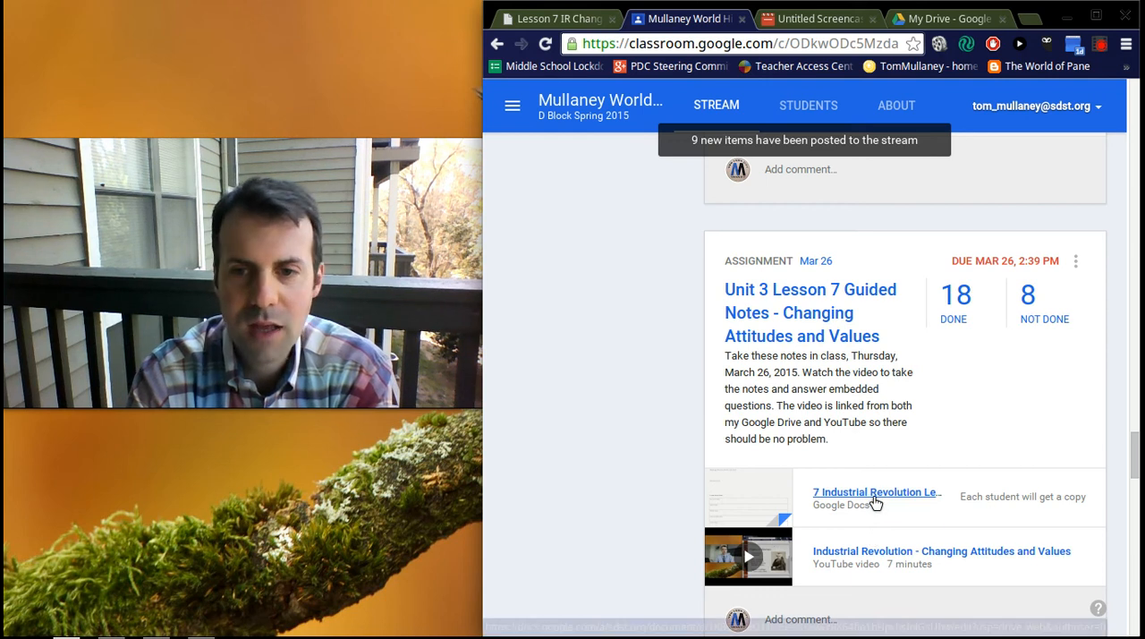
pyautogui.moveTo(541, 521)
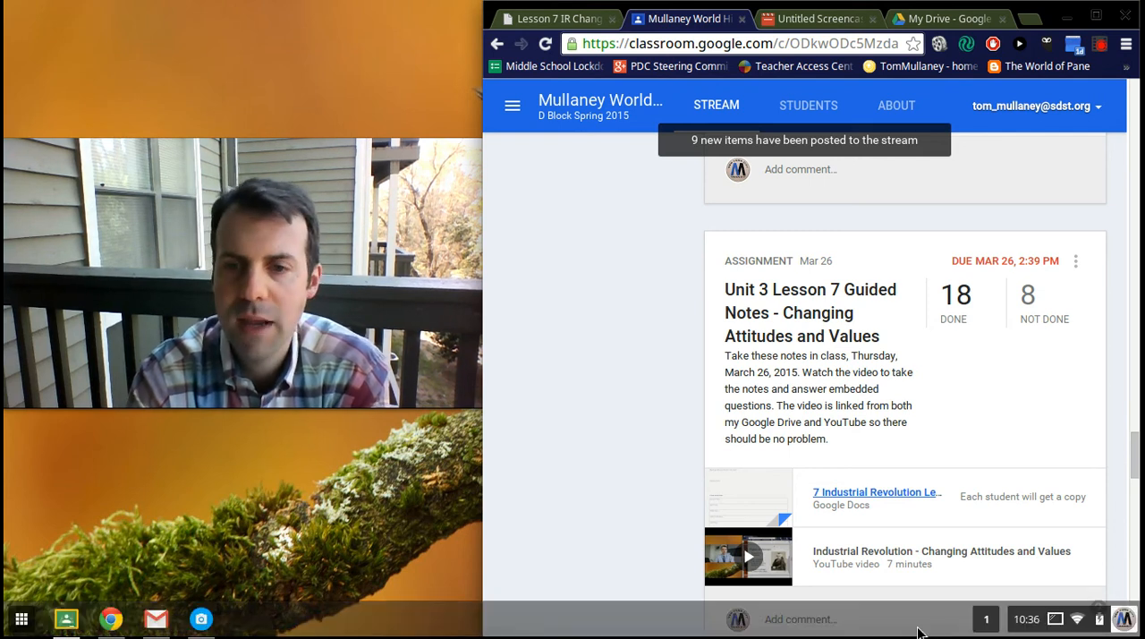
pyautogui.moveTo(893, 556)
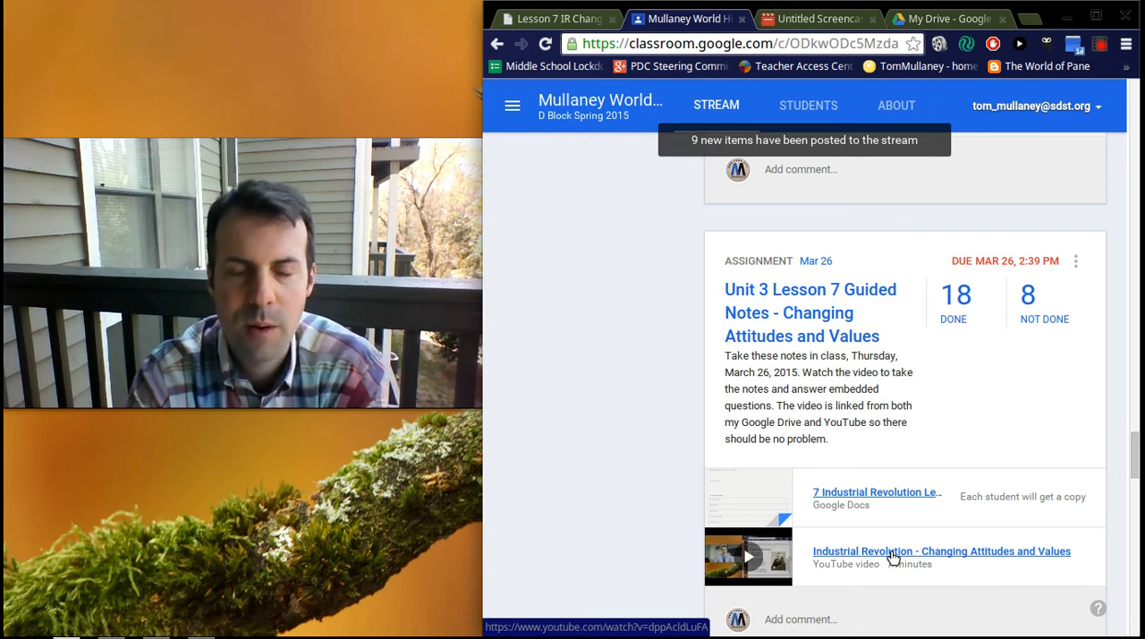
pyautogui.moveTo(928, 347)
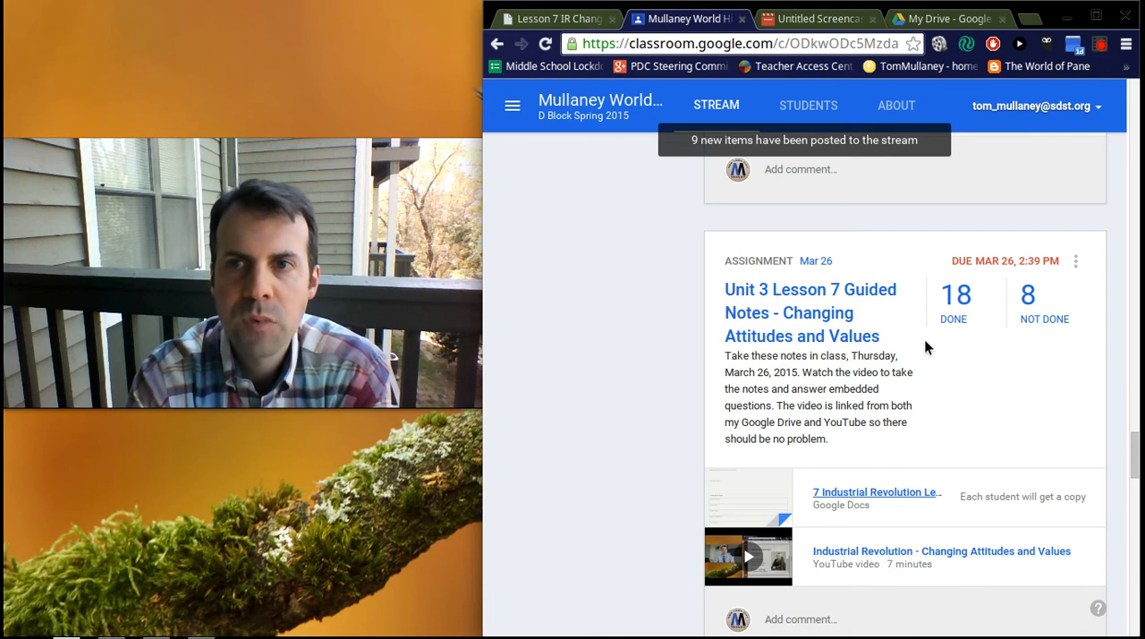
pyautogui.moveTo(1023, 137)
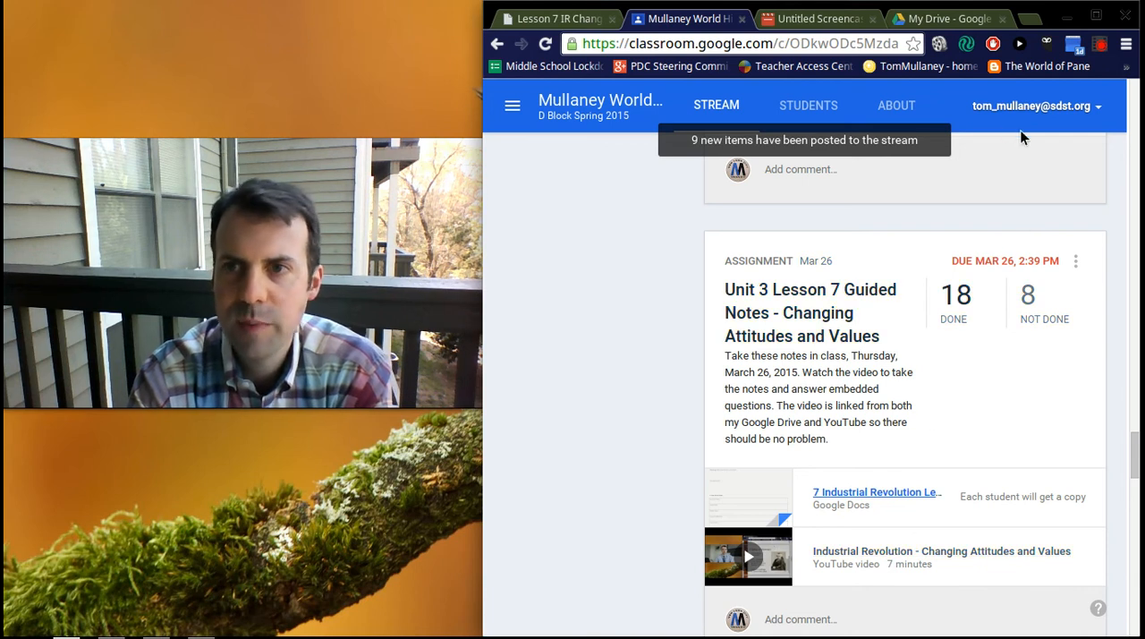
pyautogui.moveTo(1082, 139)
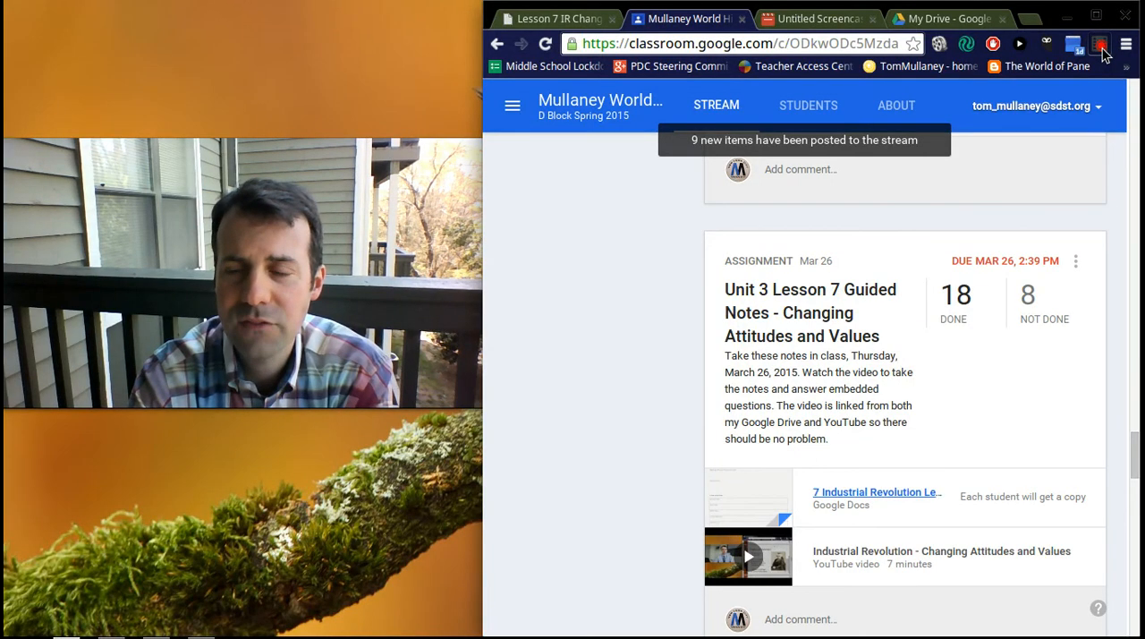
# Step: Check Screencastify recording status, preview Untitled Screencast.webm, then move to My Drive
pyautogui.click(1100, 43)
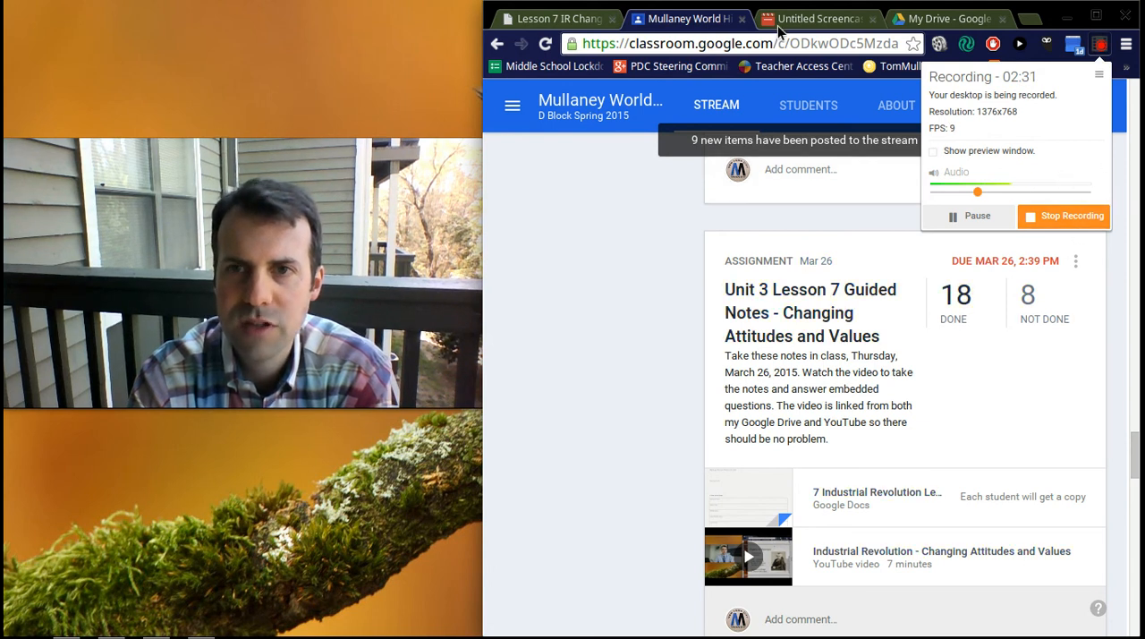
pyautogui.moveTo(943, 17)
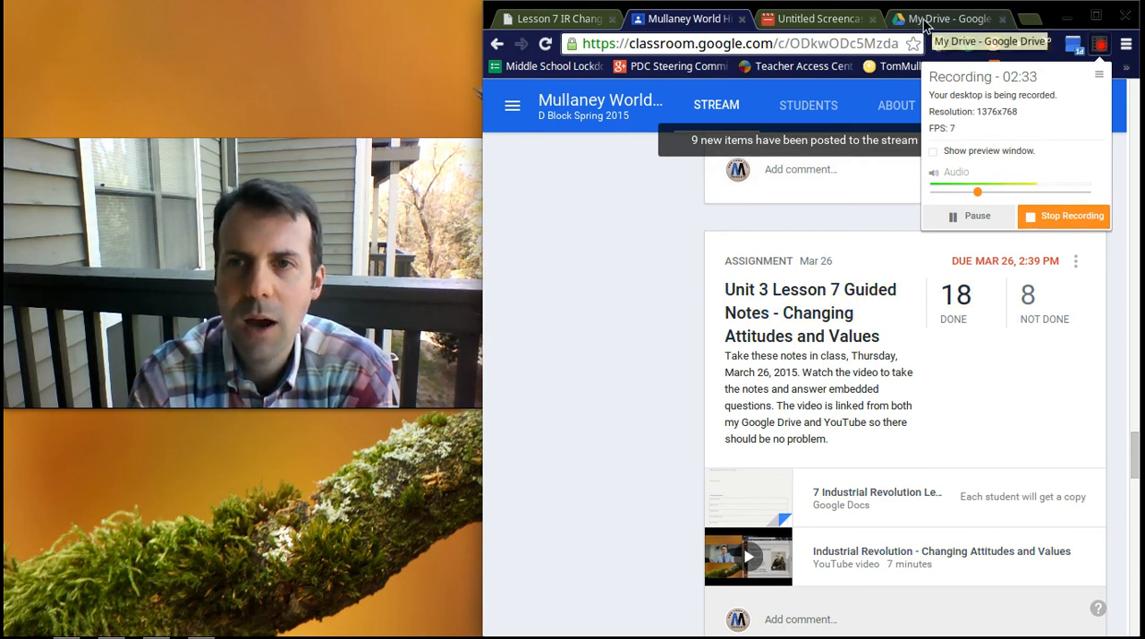
pyautogui.click(816, 18)
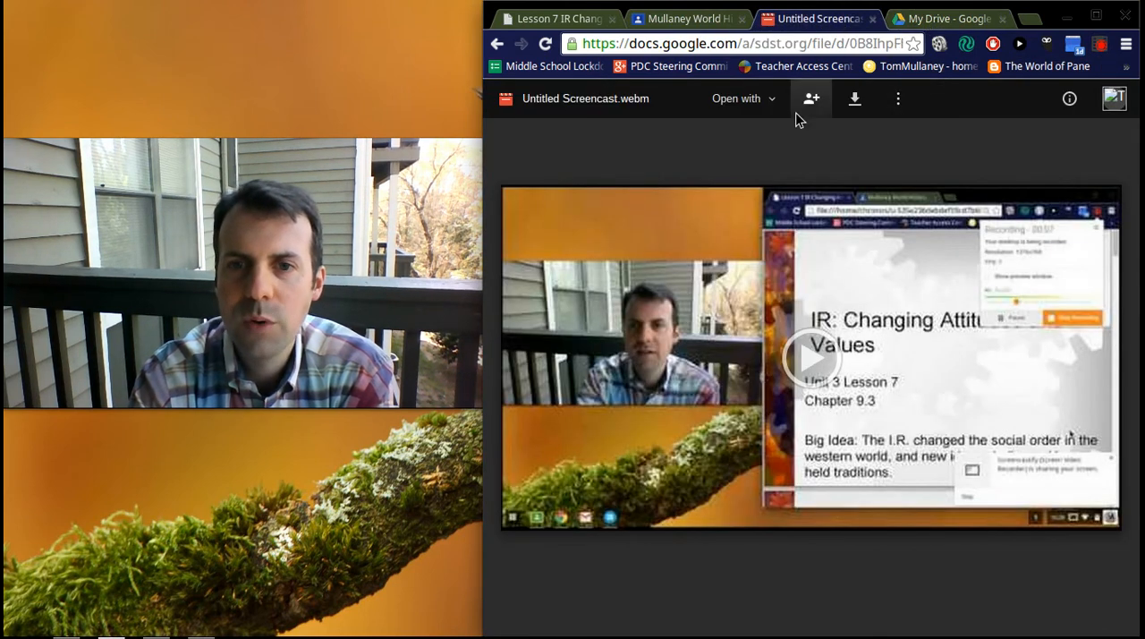
pyautogui.click(946, 18)
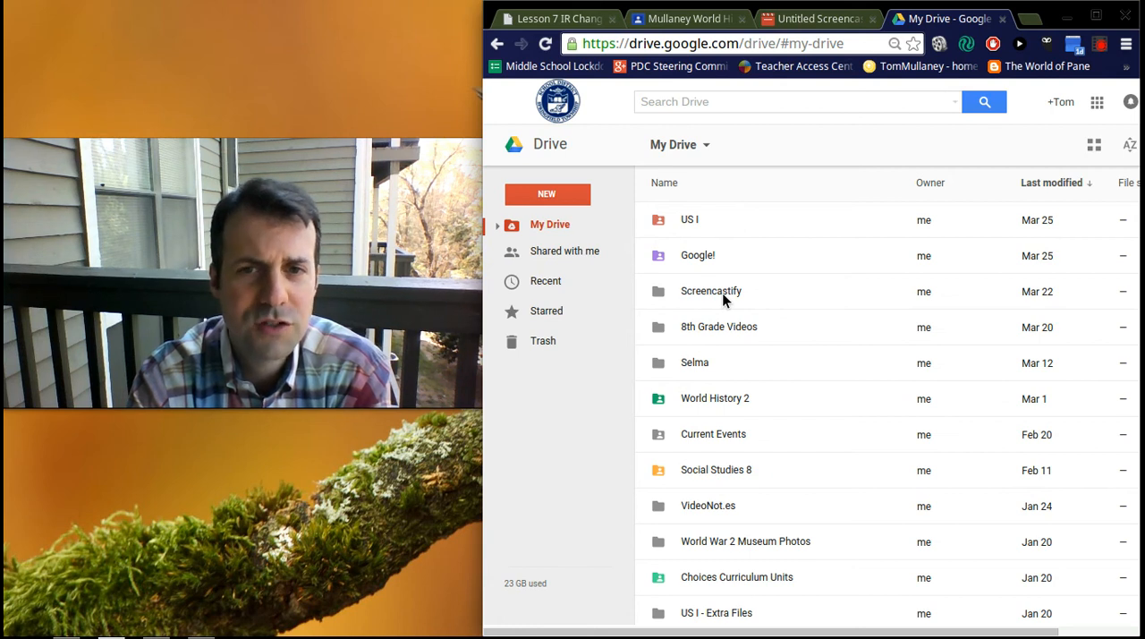
pyautogui.moveTo(714, 298)
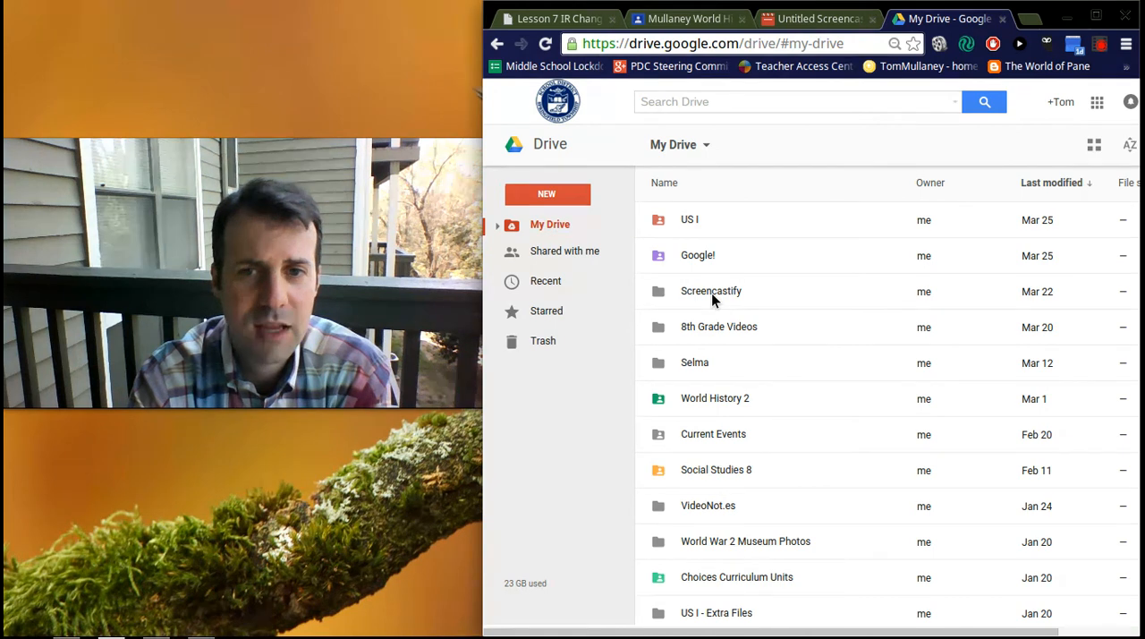
# Step: Open the Screencastify Drive folder of recordings, then return to the Lesson 7 IR slides
pyautogui.doubleClick(711, 291)
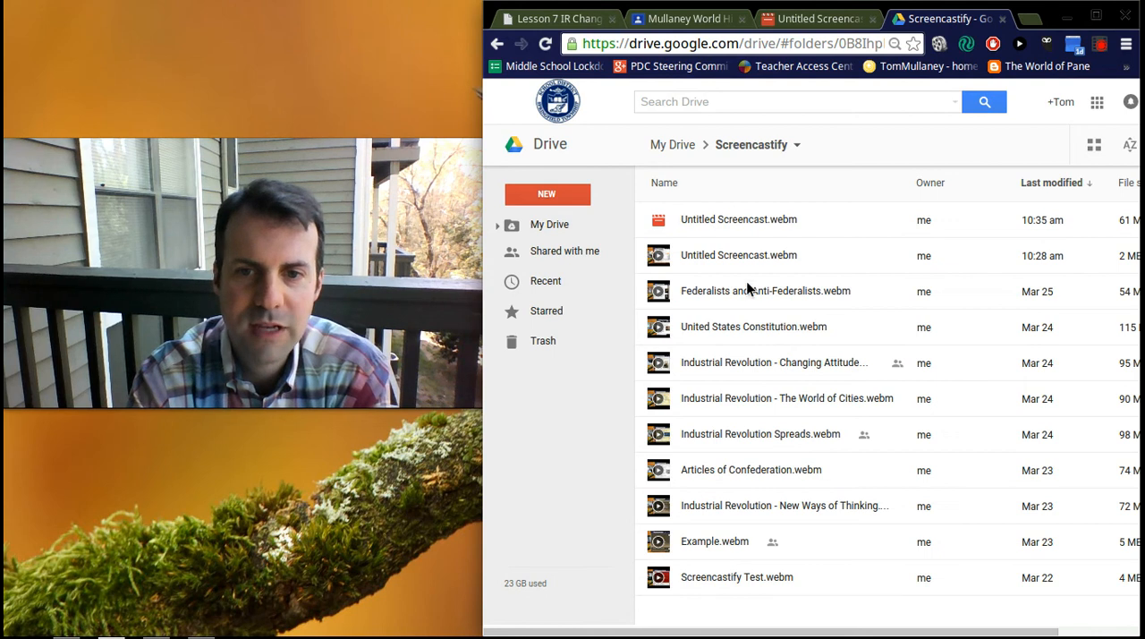
pyautogui.moveTo(743, 250)
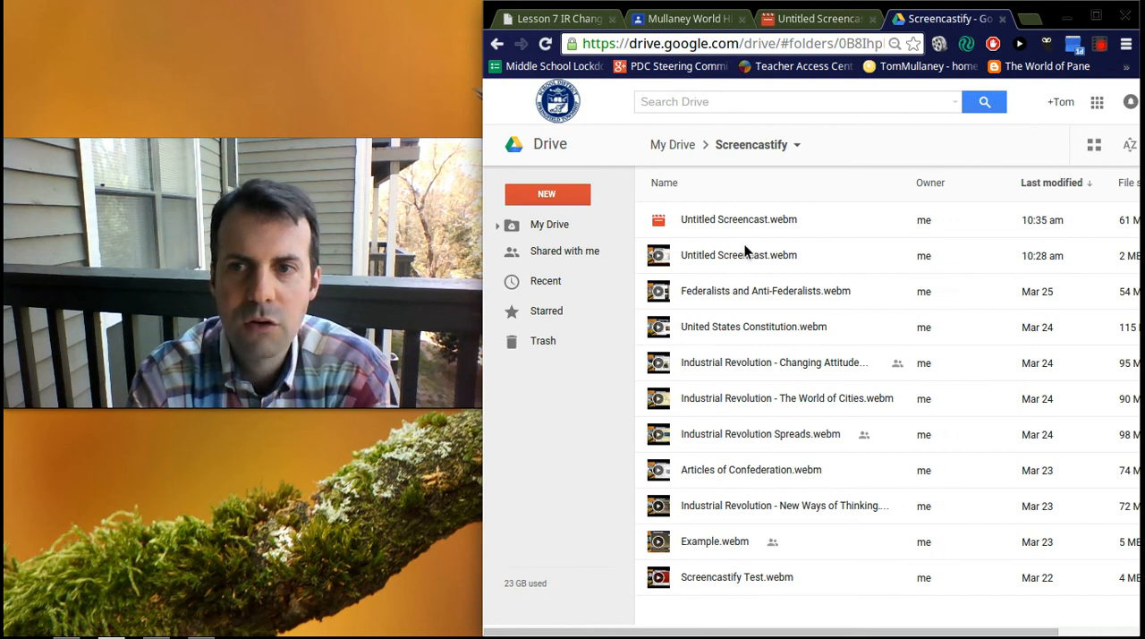
pyautogui.moveTo(841, 312)
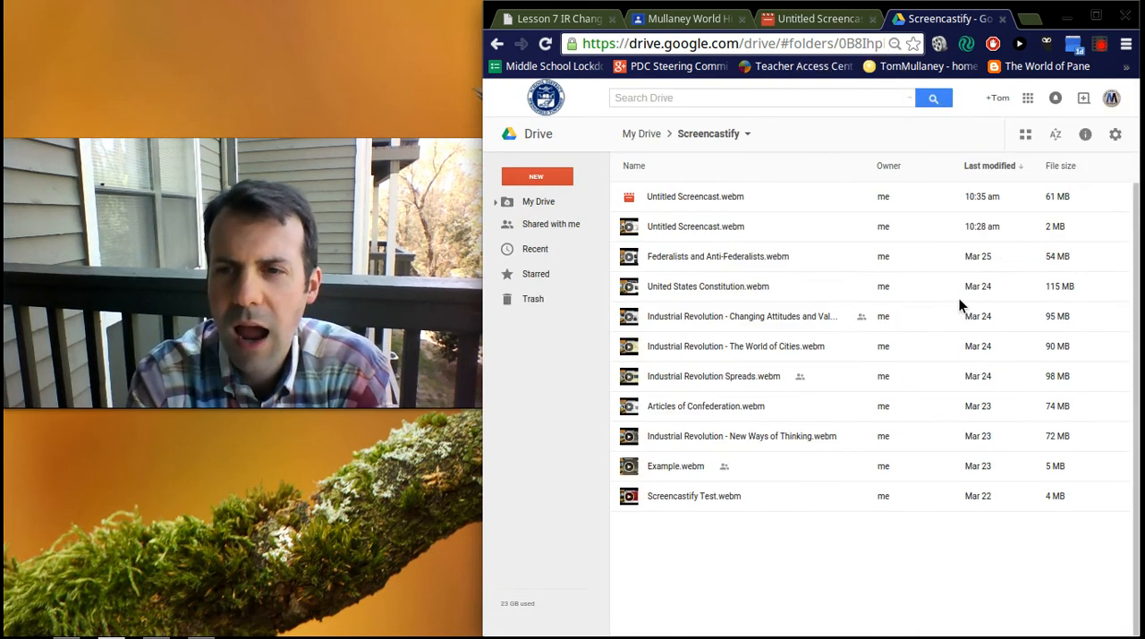
pyautogui.moveTo(1091, 237)
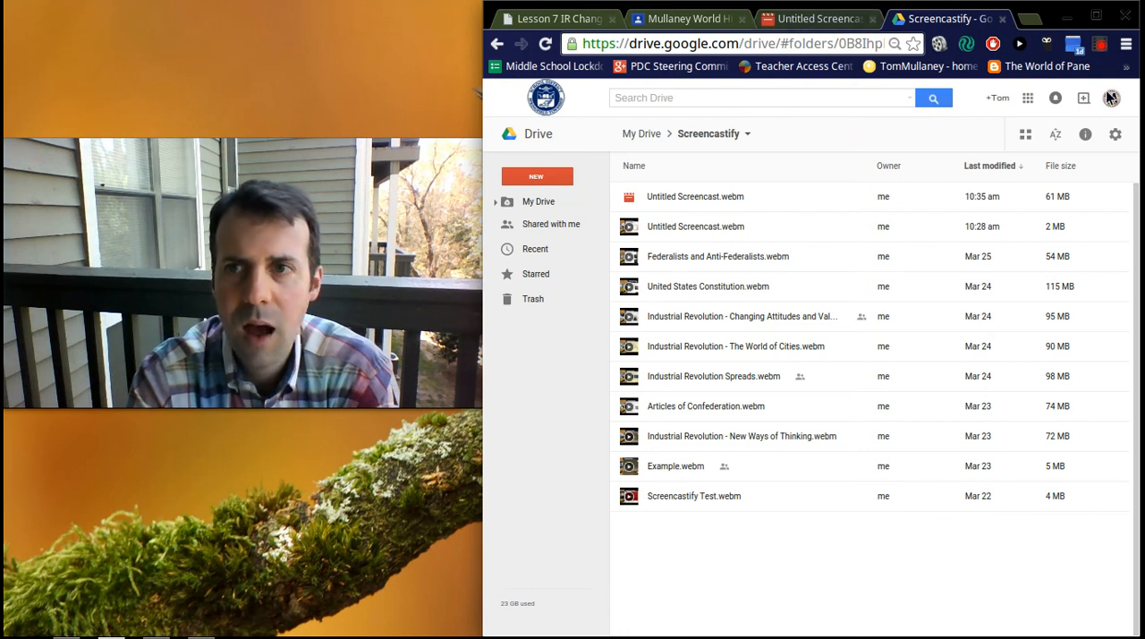
pyautogui.moveTo(1099, 44)
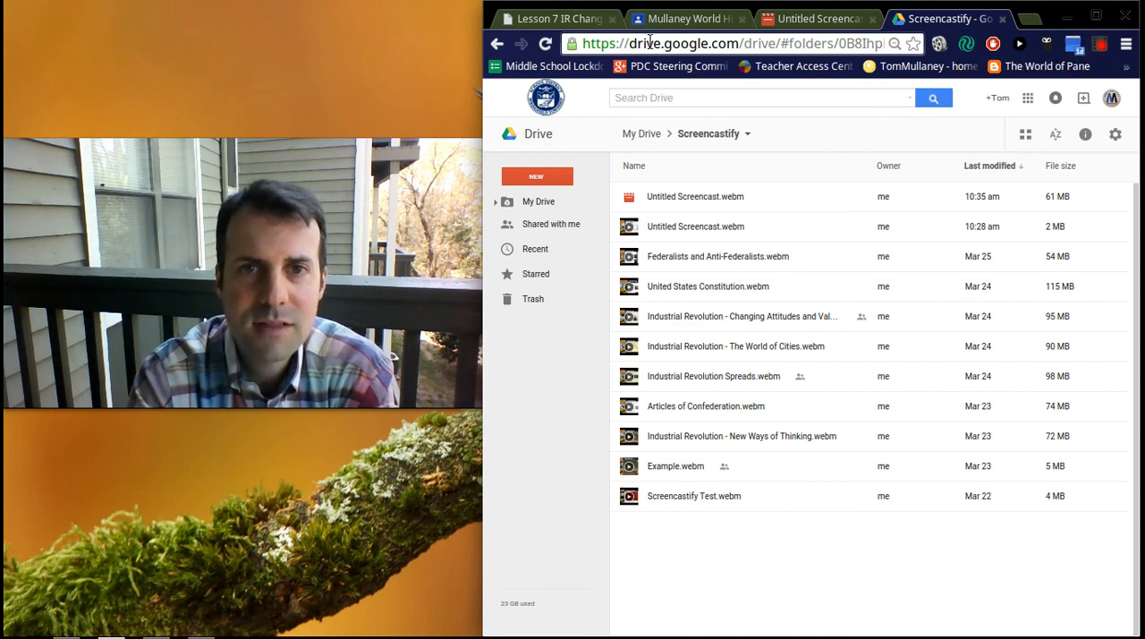
pyautogui.click(555, 18)
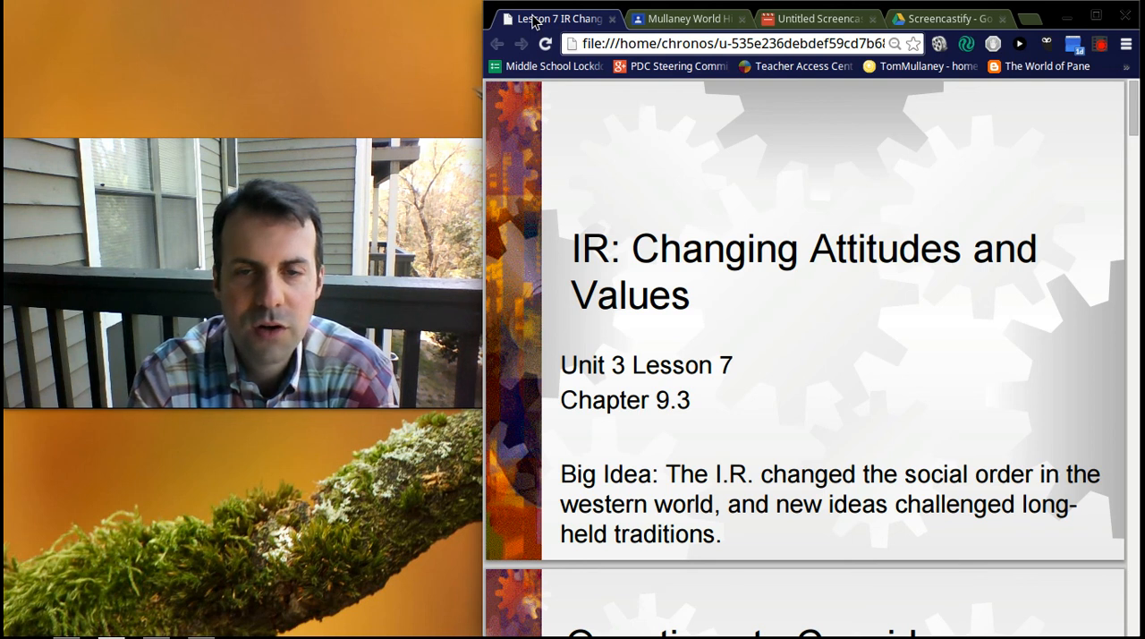
pyautogui.moveTo(861, 131)
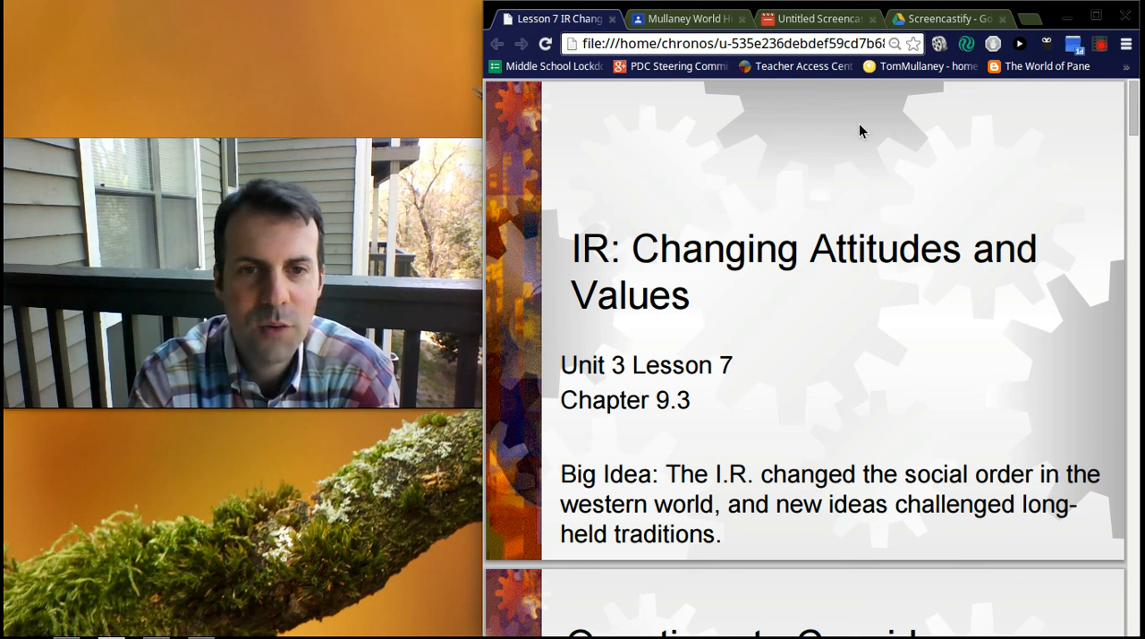